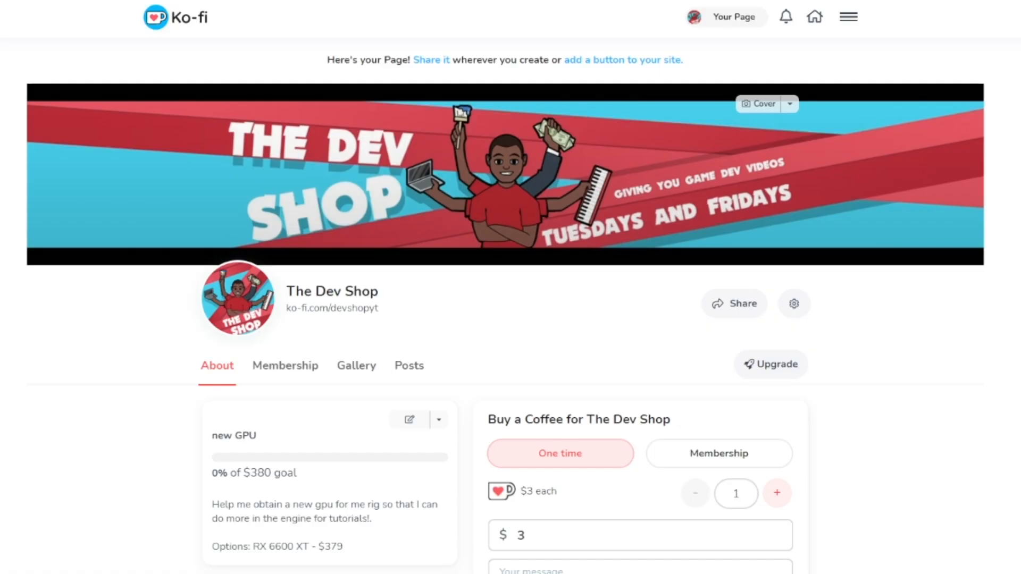
scroll(down, 3)
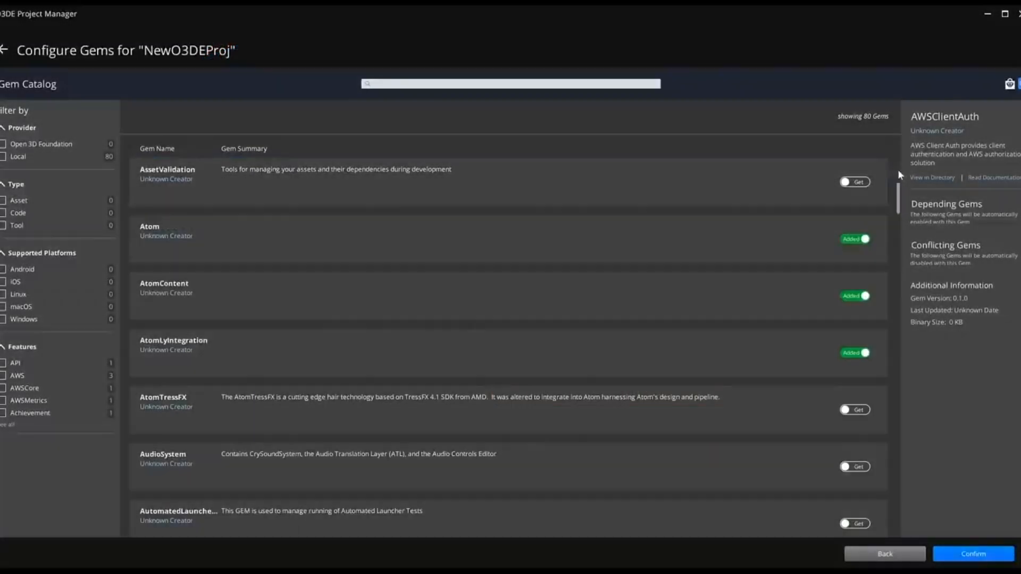
scroll(down, 3)
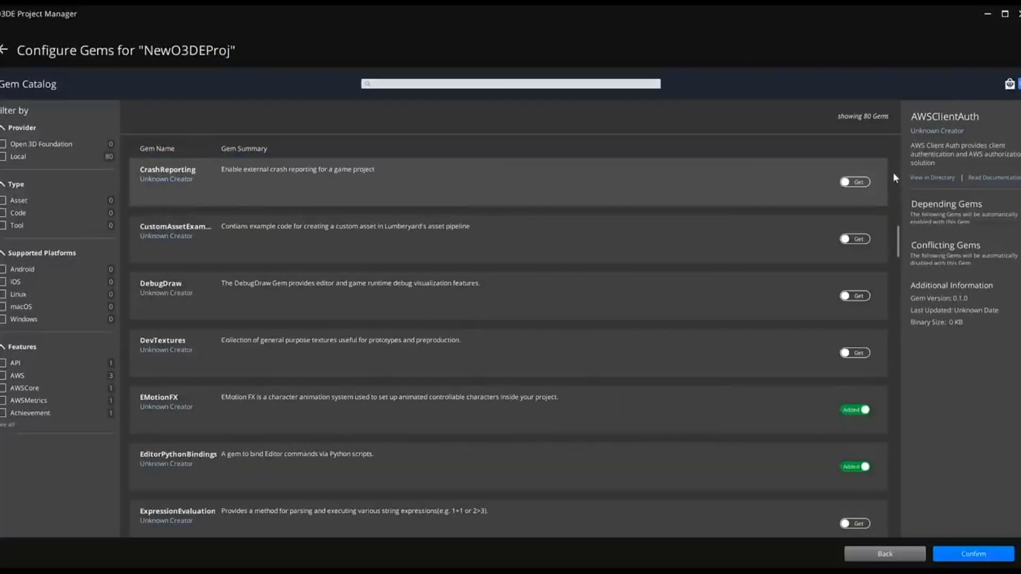